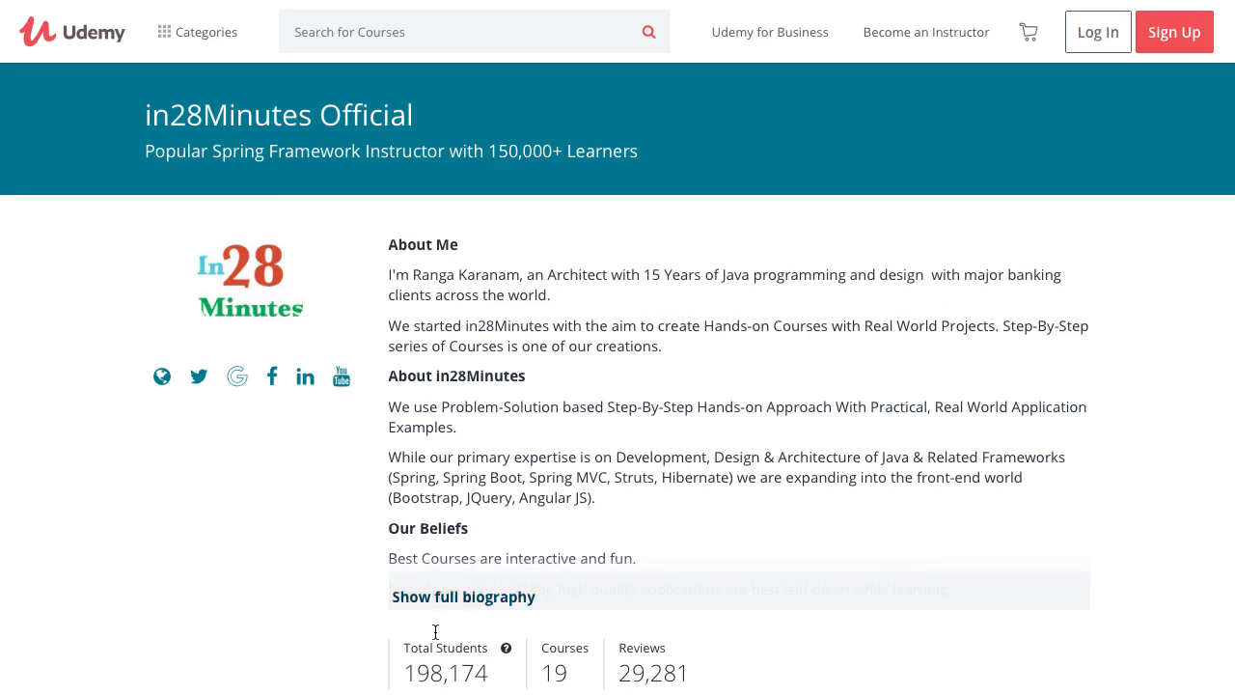
Highlight the 198,174 total students figure, then scroll to the courses taught section
drag(403, 648, 472, 675)
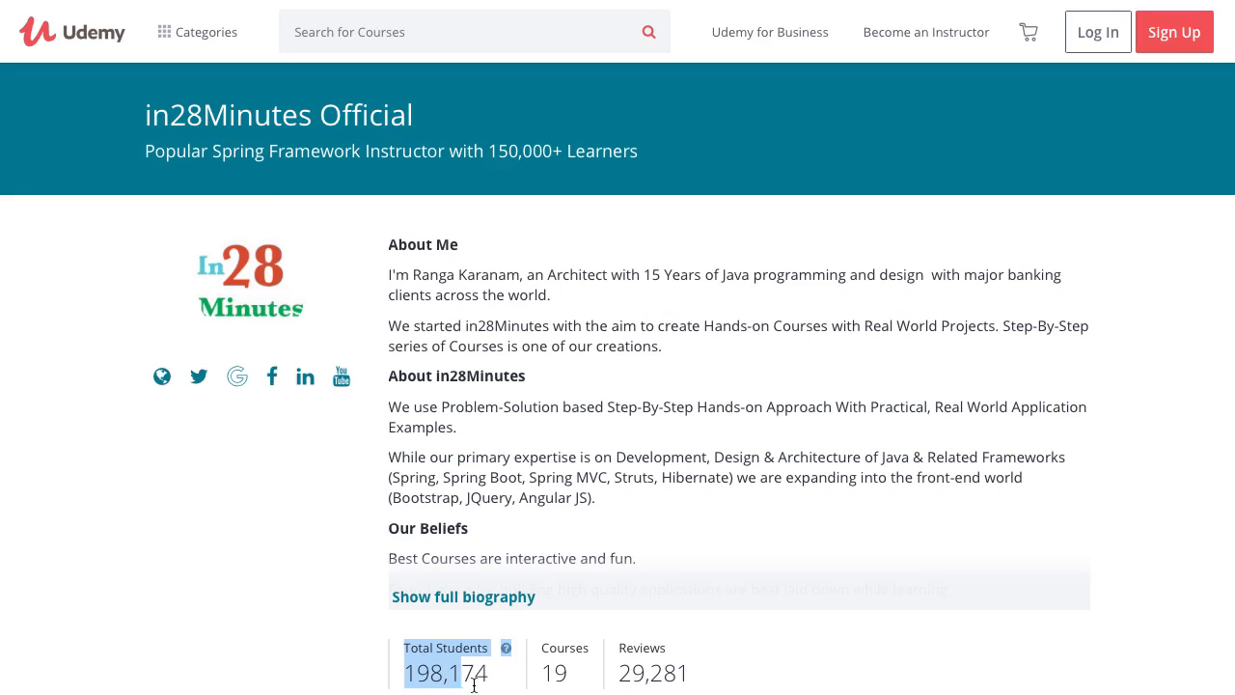
scroll(down, 3)
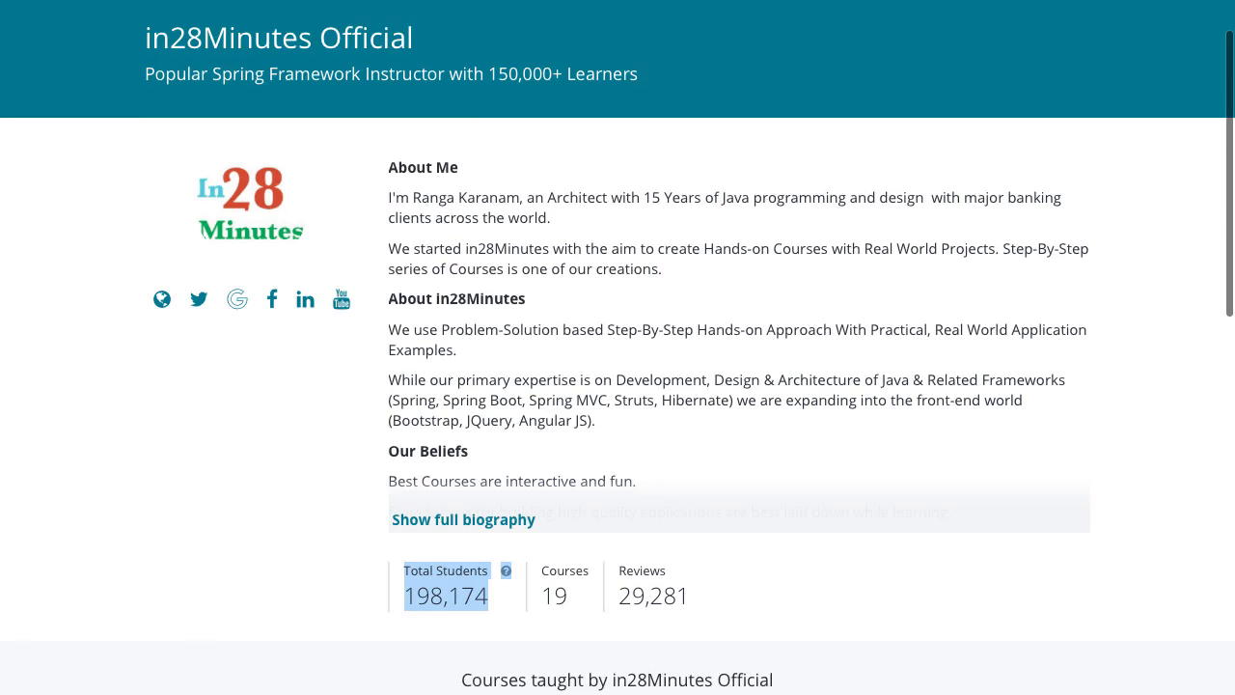
scroll(down, 3)
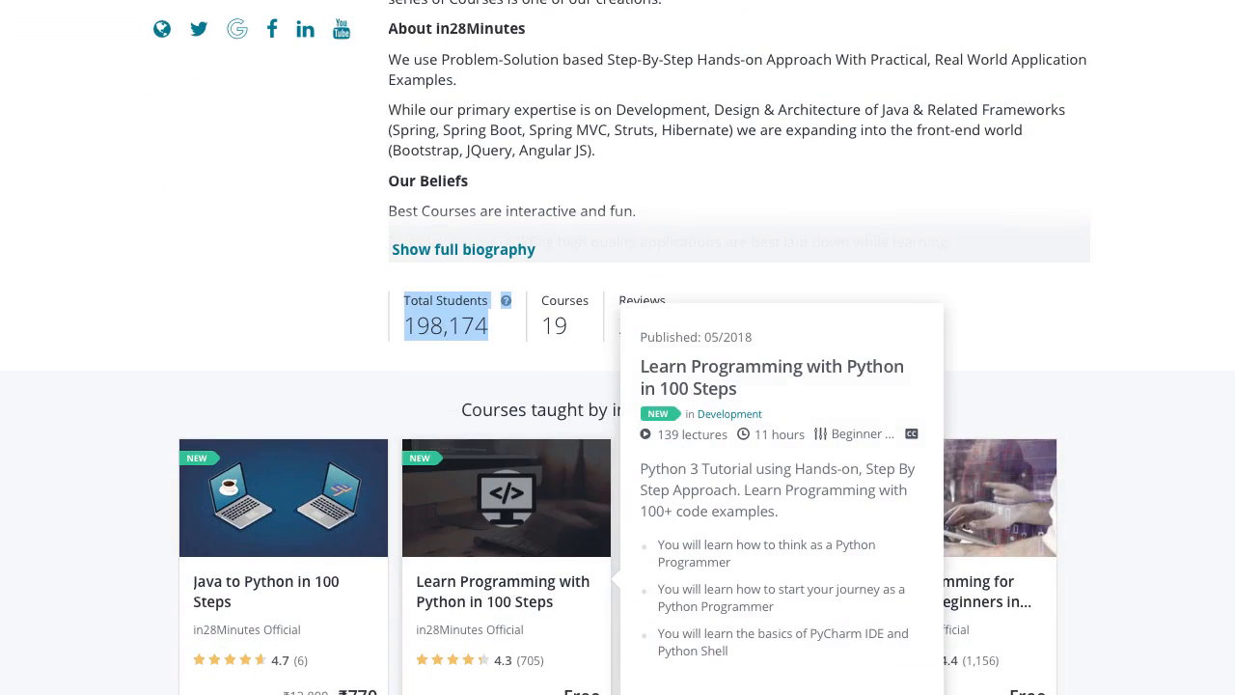
scroll(down, 3)
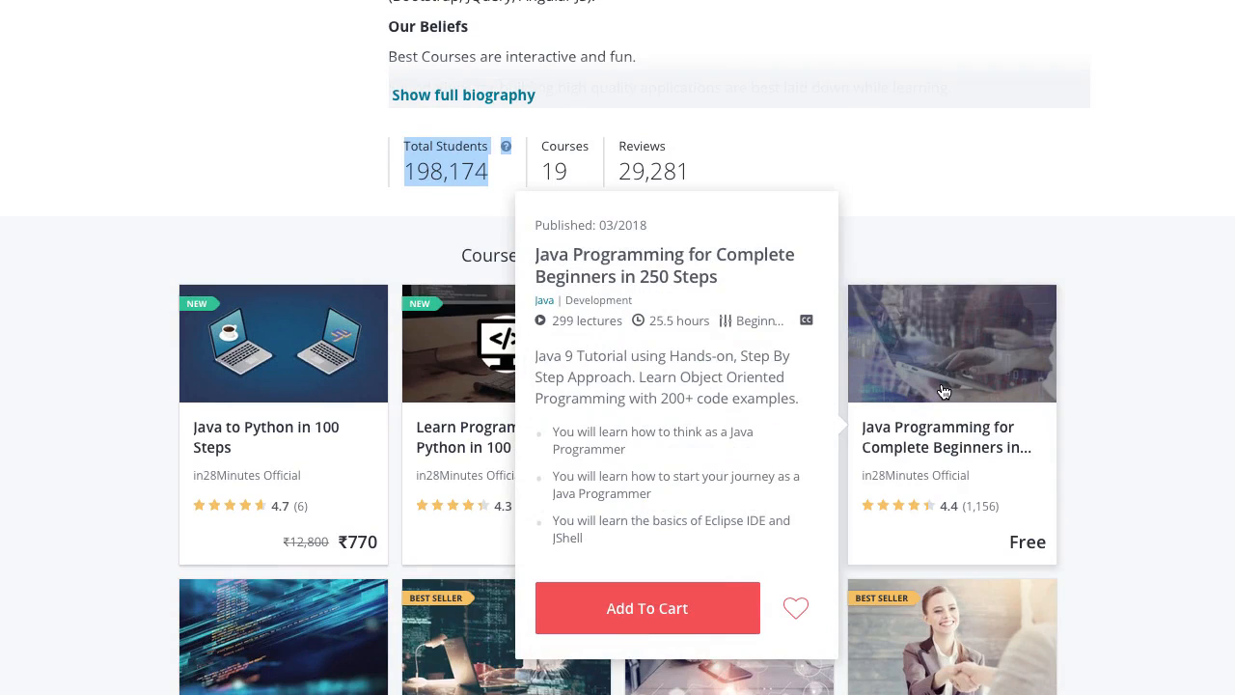
Scroll the course grid to the Java Programming for Complete Beginners in 250 Steps card
scroll(down, 3)
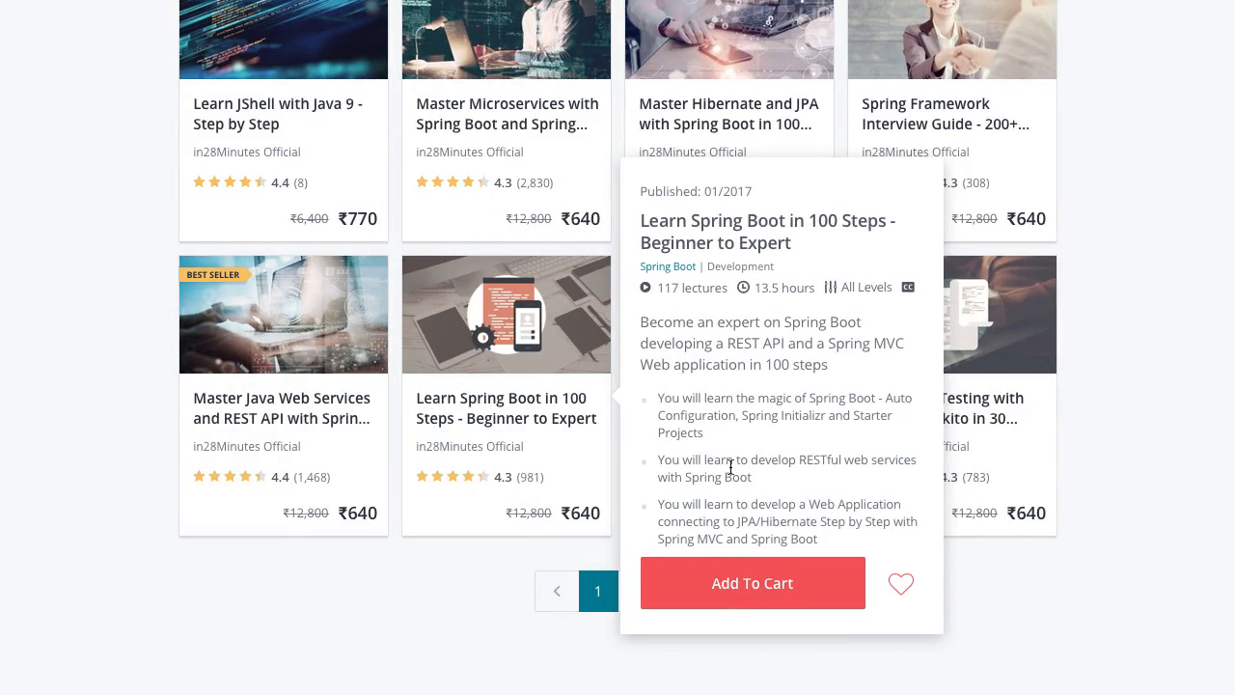
mouse_move(842, 463)
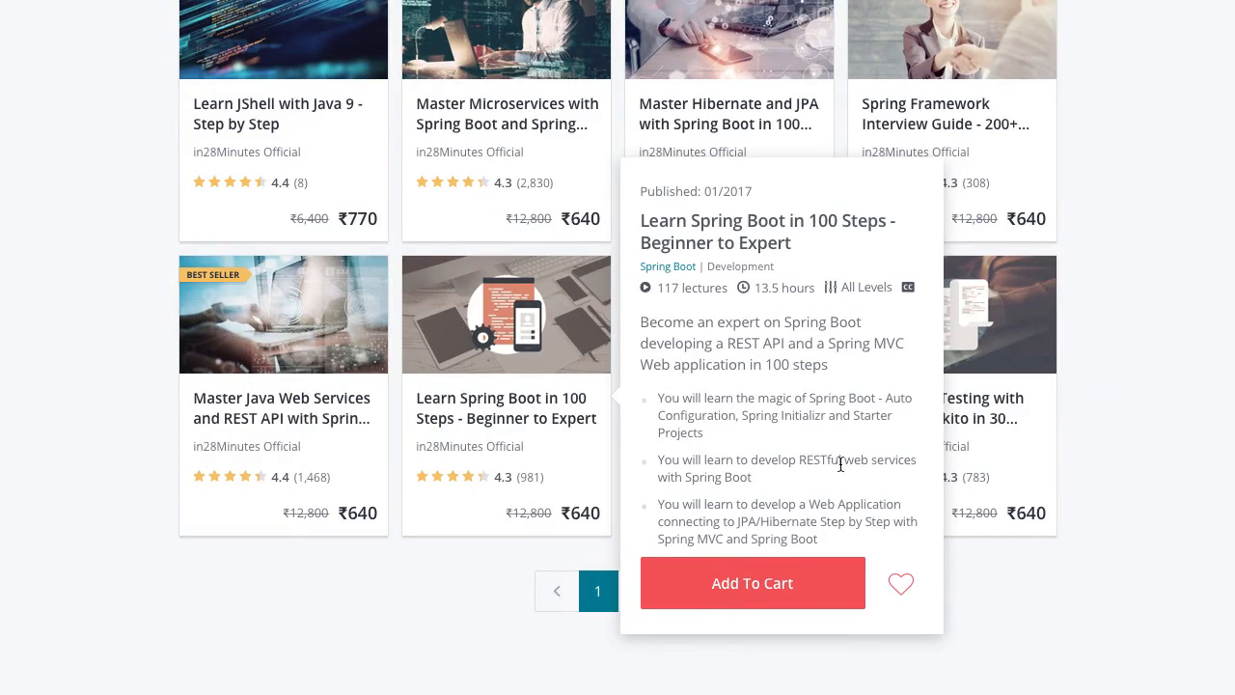
mouse_move(776, 436)
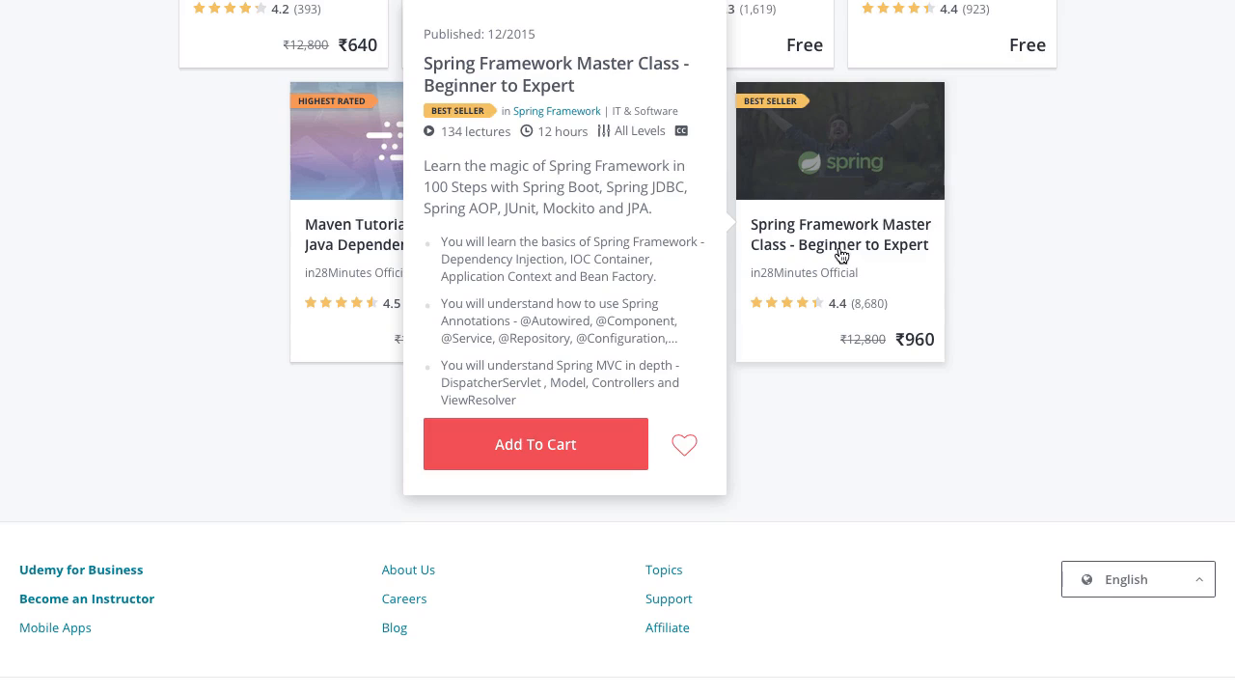
mouse_move(838, 259)
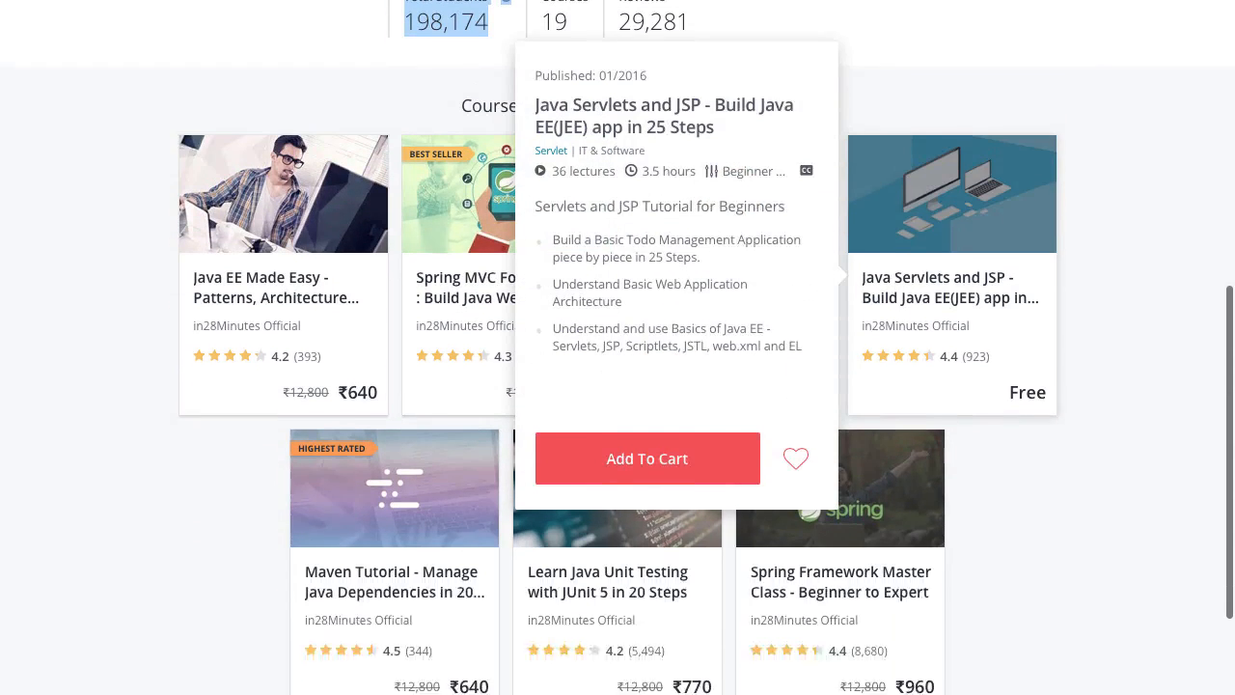
Scroll to the Master Hibernate and JPA with Spring Boot in 100 Steps course card
scroll(down, 3)
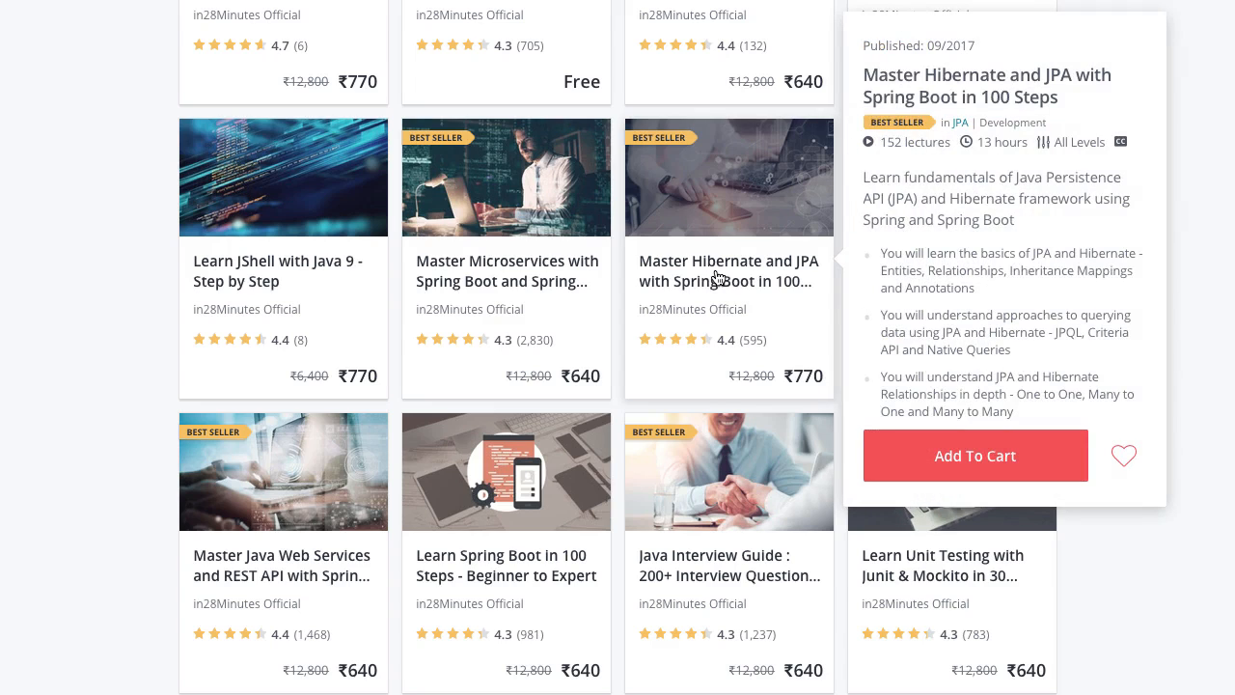
mouse_move(753, 297)
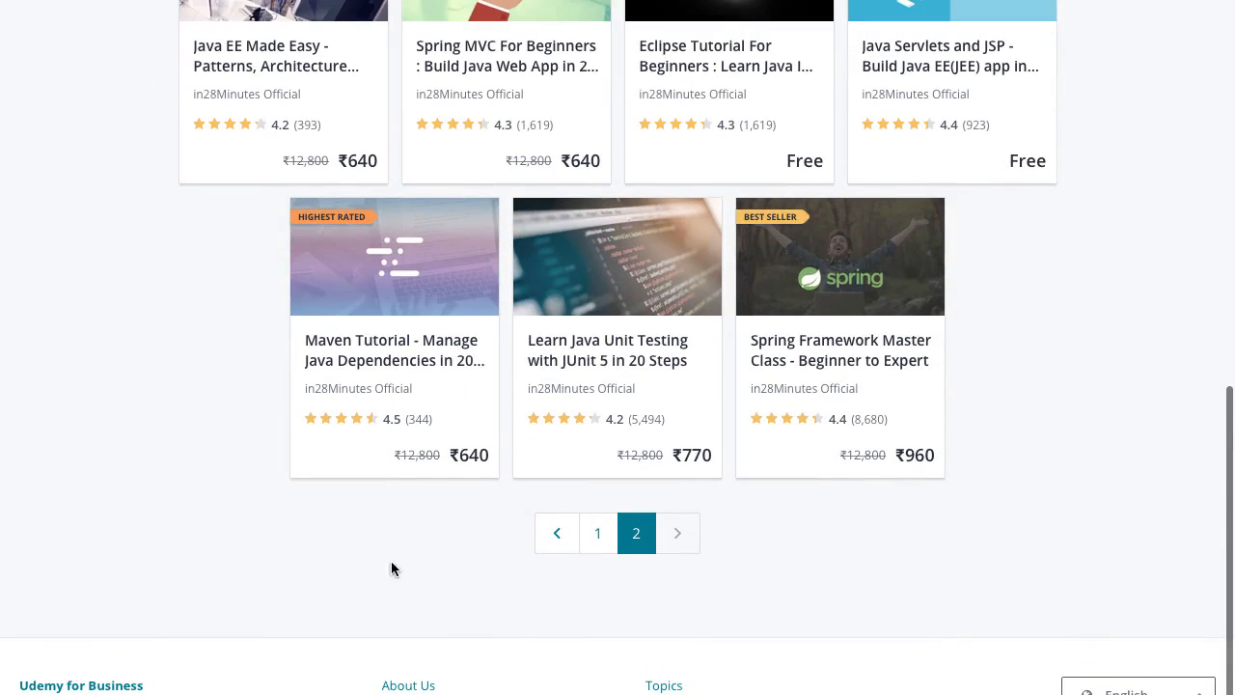
mouse_move(394, 255)
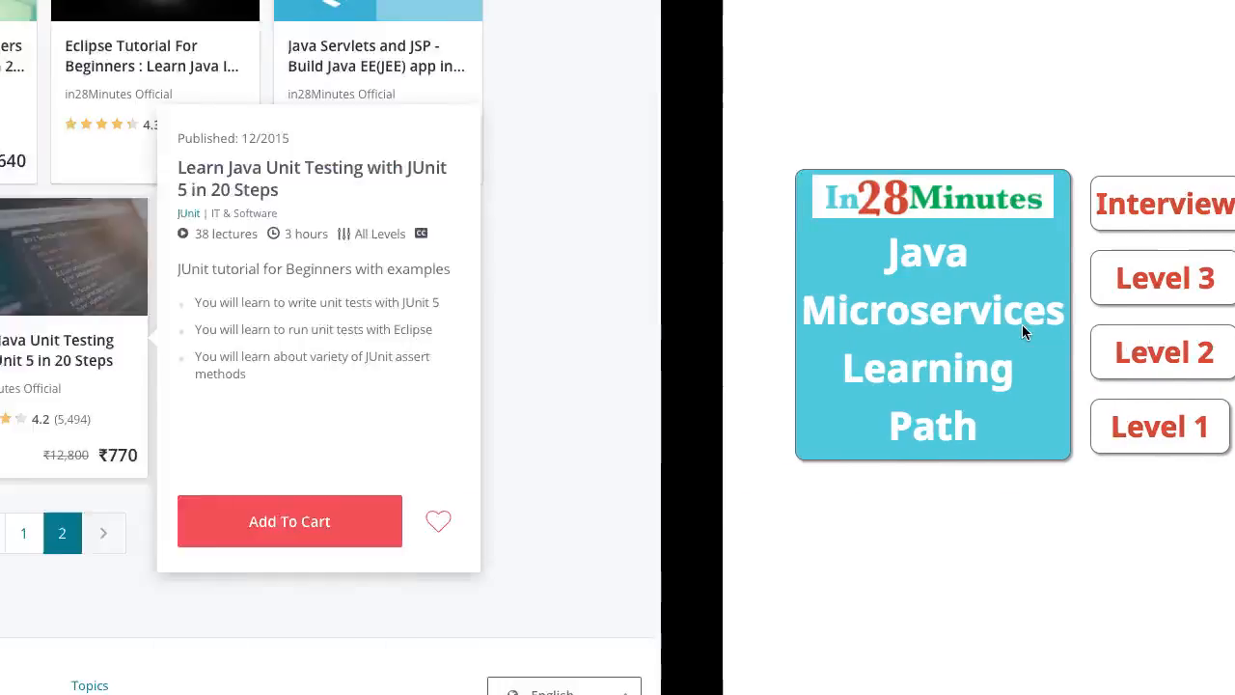
Scroll the second course page to the Learn Java Unit Testing with JUnit 5 course
scroll(down, 3)
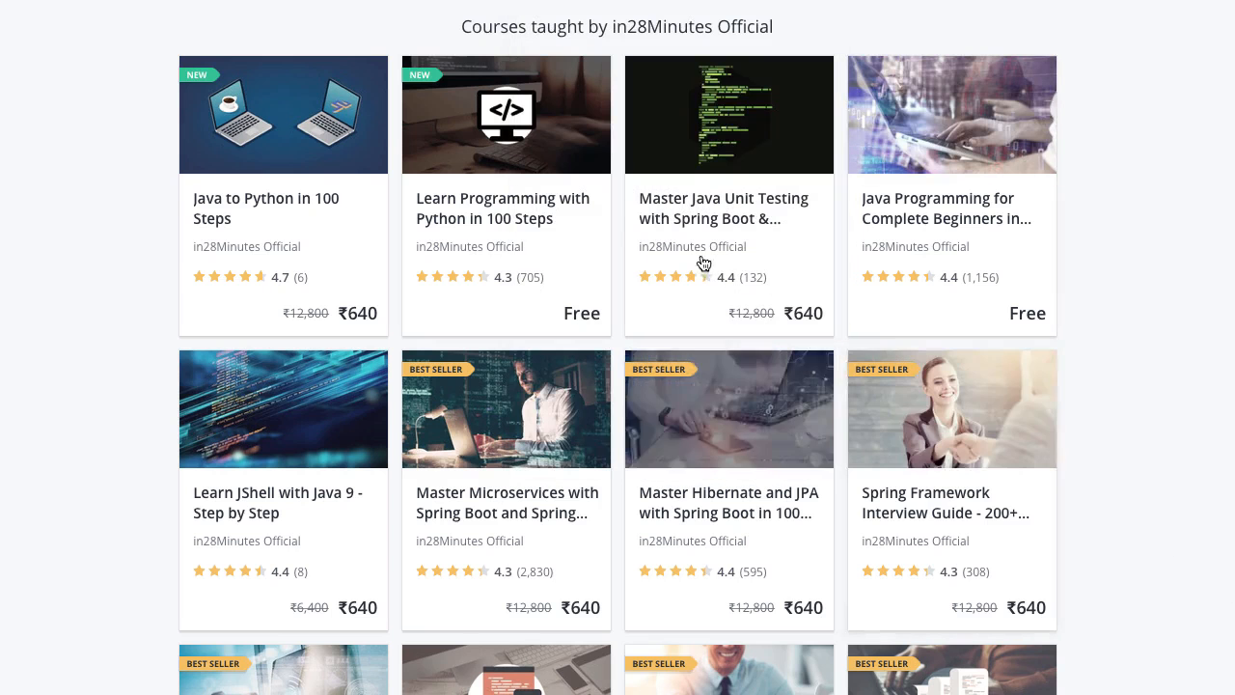
mouse_move(730, 116)
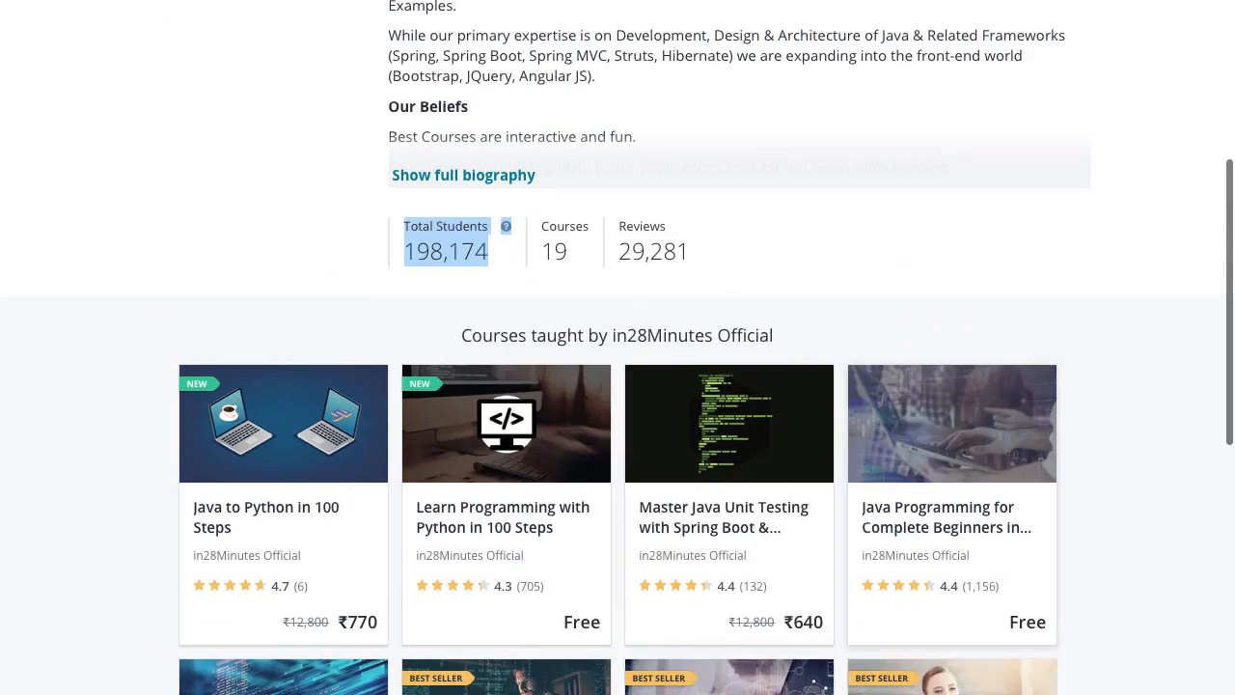
Scroll through the remaining in28Minutes Official course cards before moving to GitHub
scroll(down, 3)
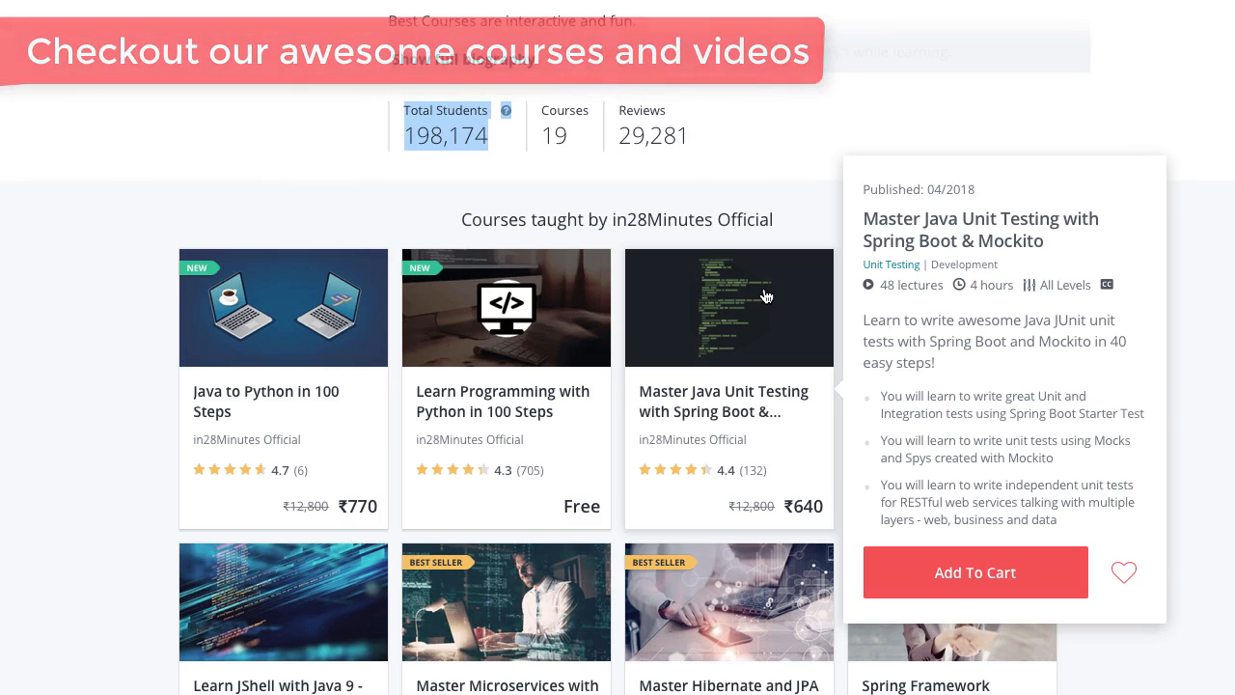
scroll(down, 3)
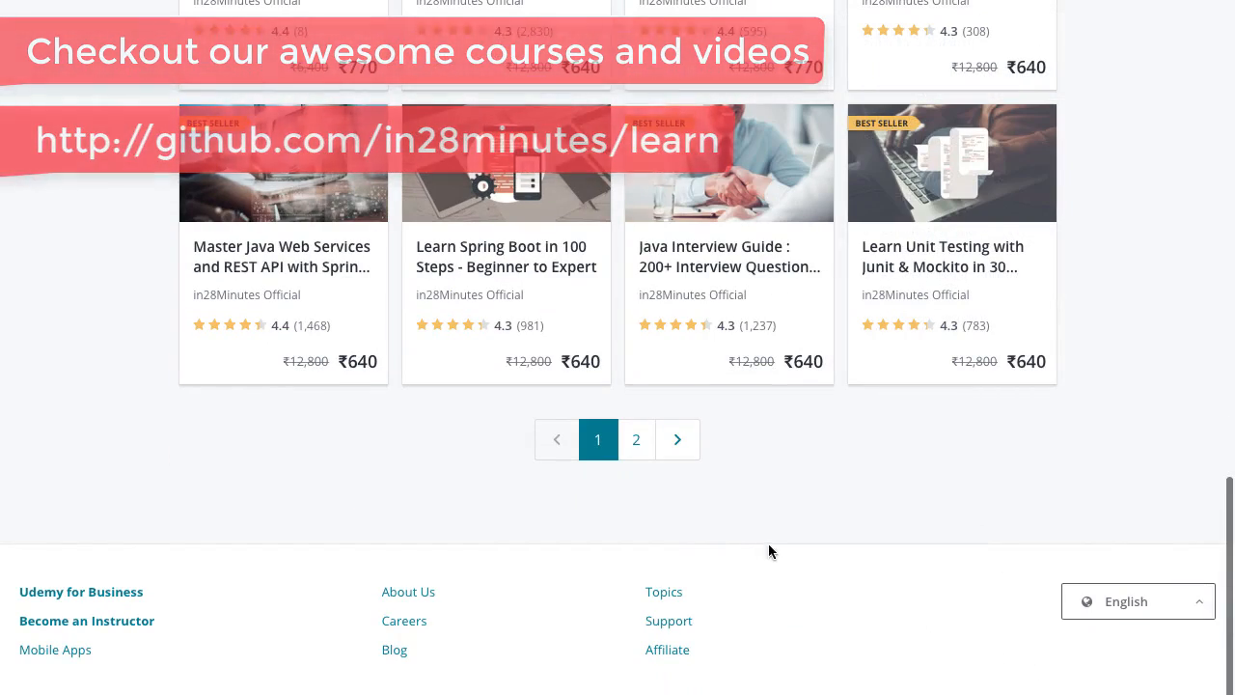
mouse_move(961, 249)
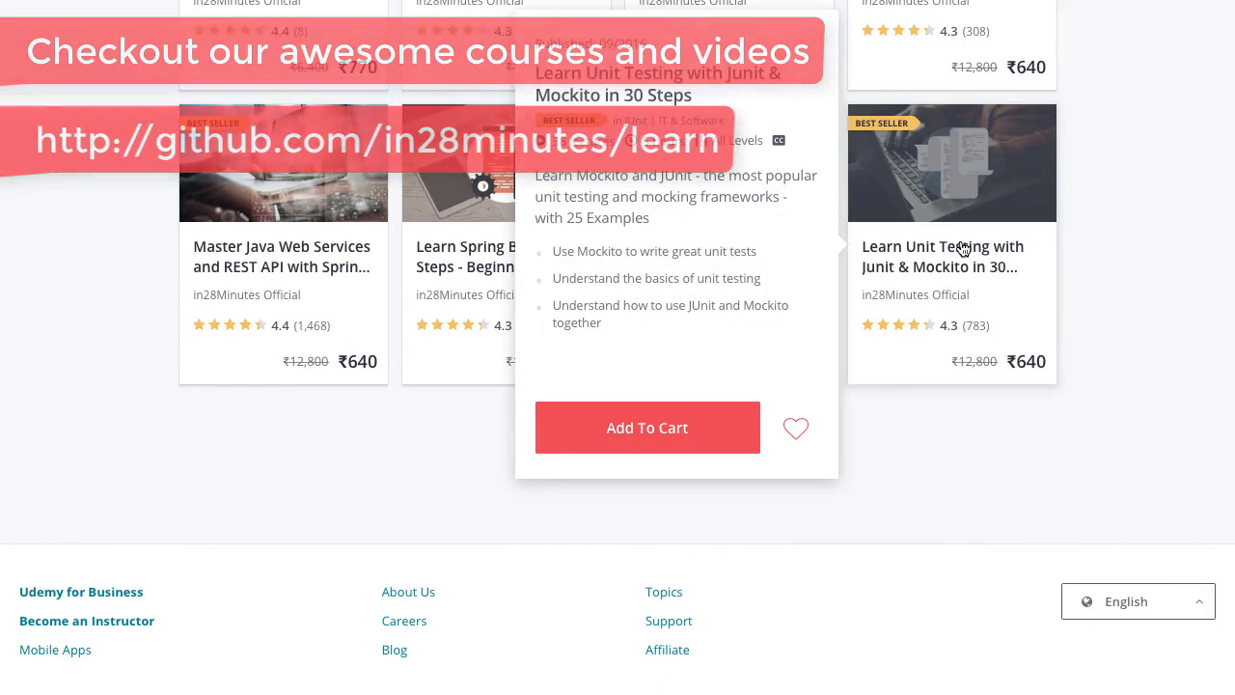
scroll(down, 3)
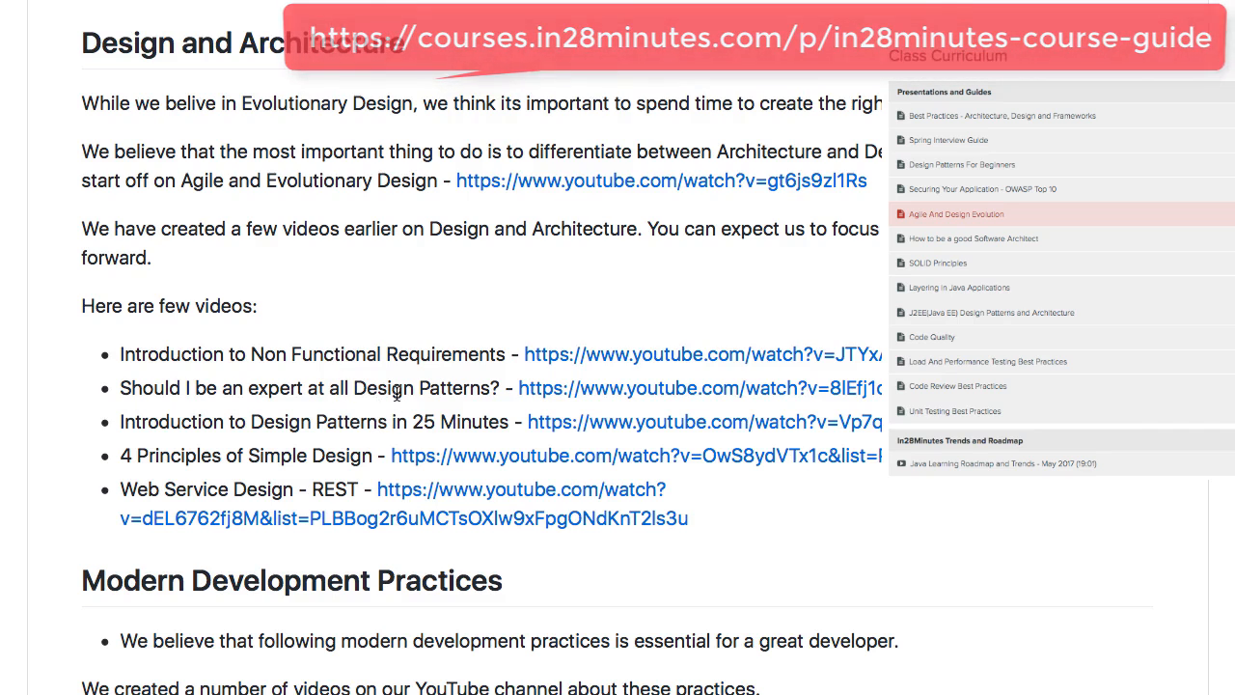
scroll(down, 3)
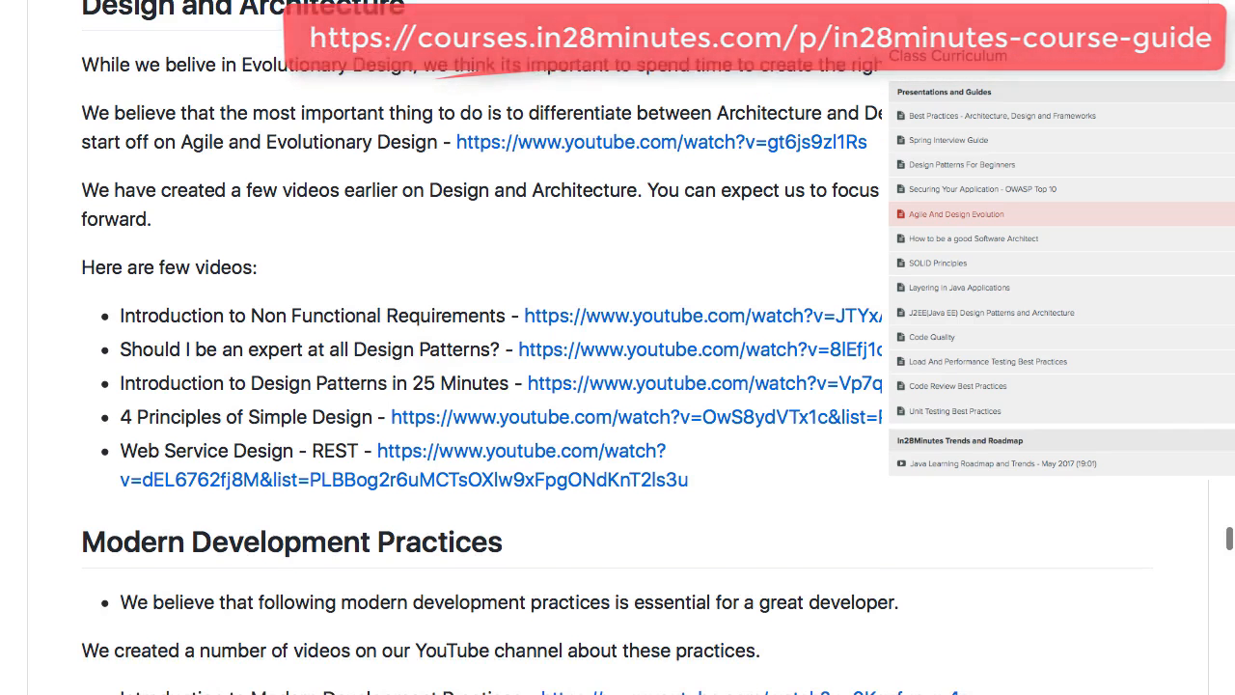
scroll(down, 3)
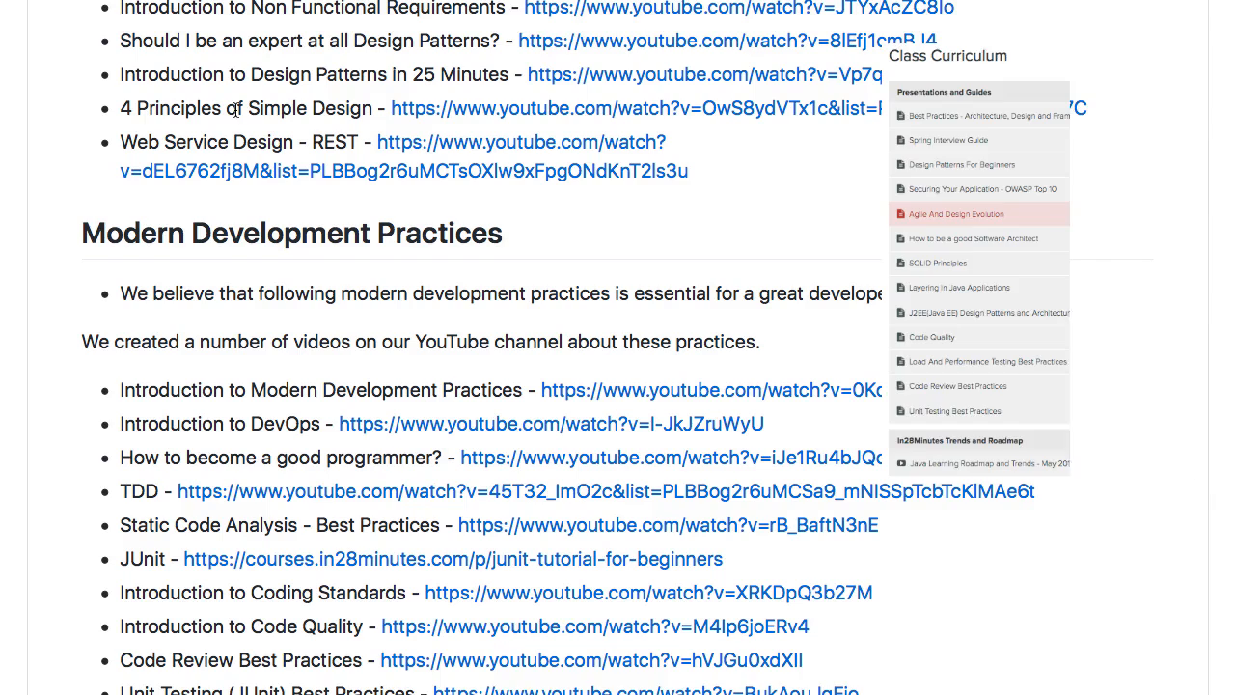
scroll(down, 3)
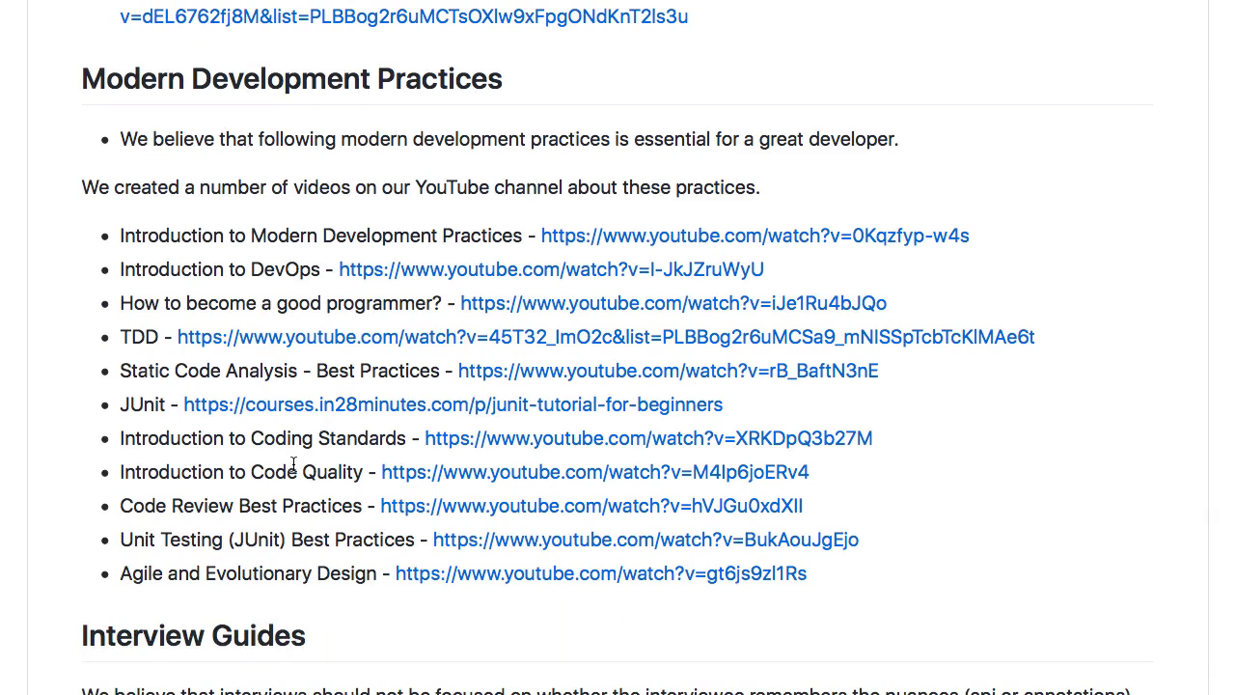
mouse_move(231, 581)
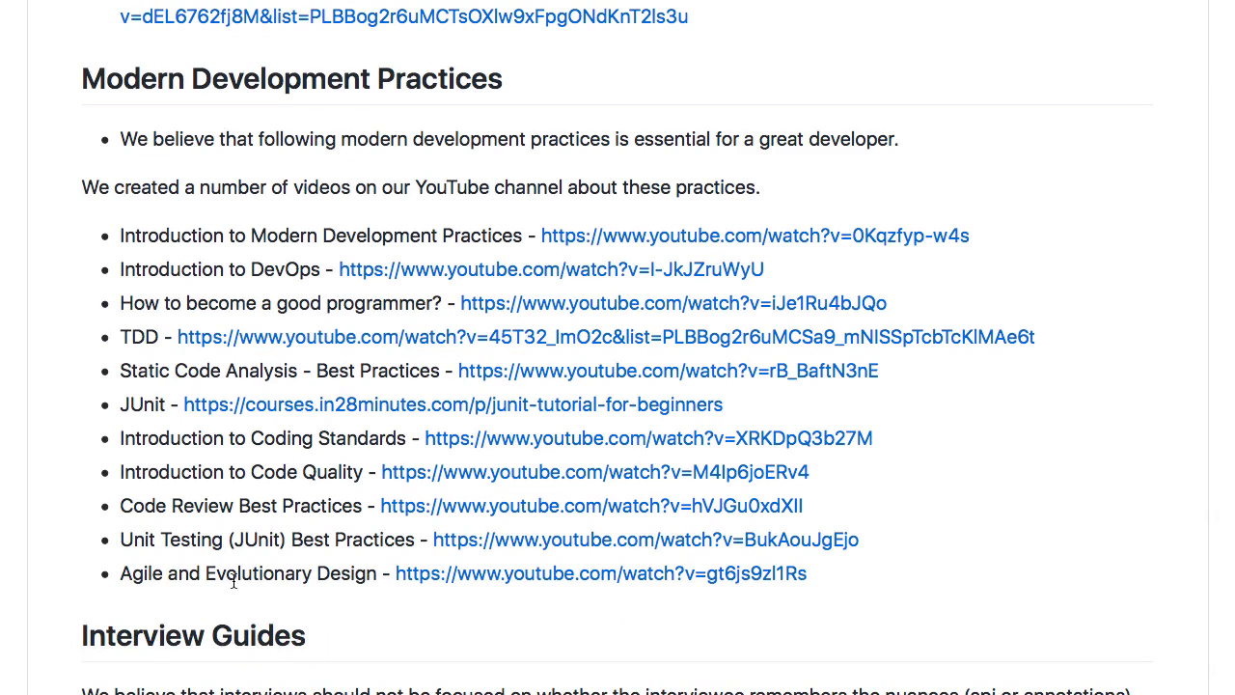
scroll(up, 3)
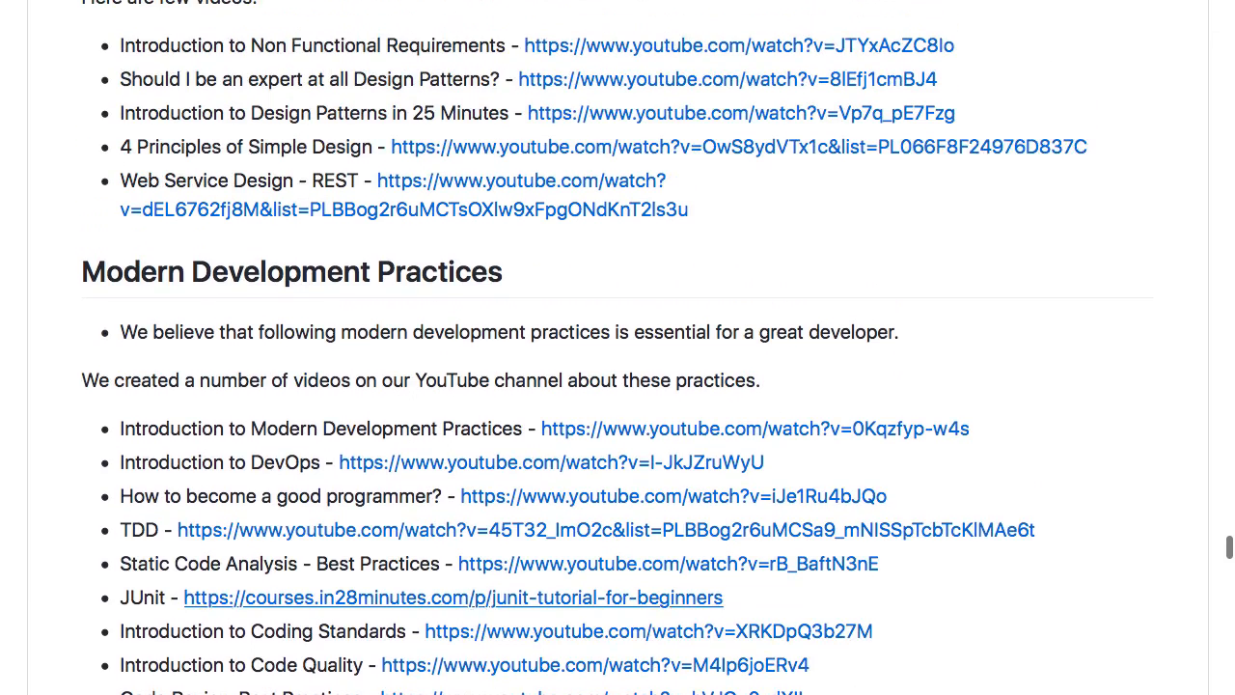
scroll(up, 3)
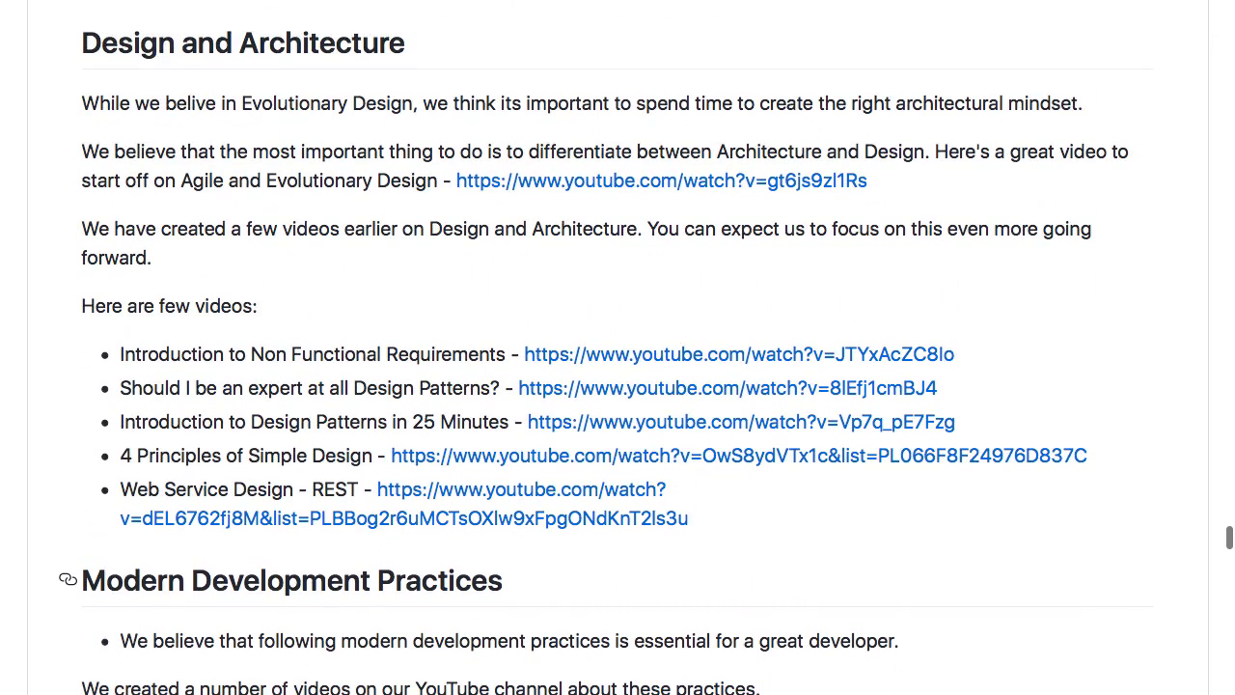